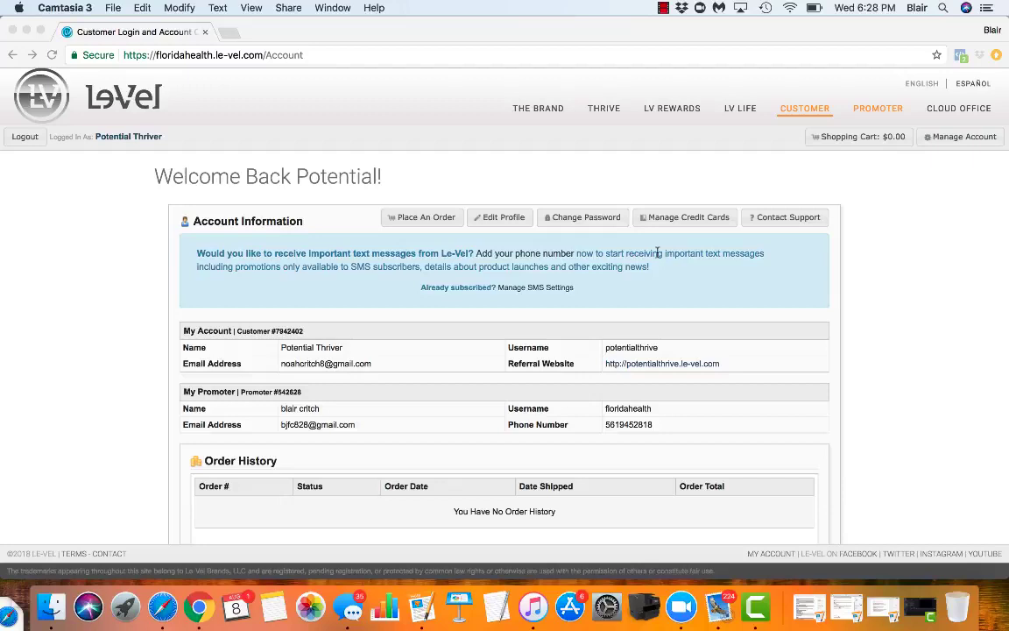
mouse_move(497, 167)
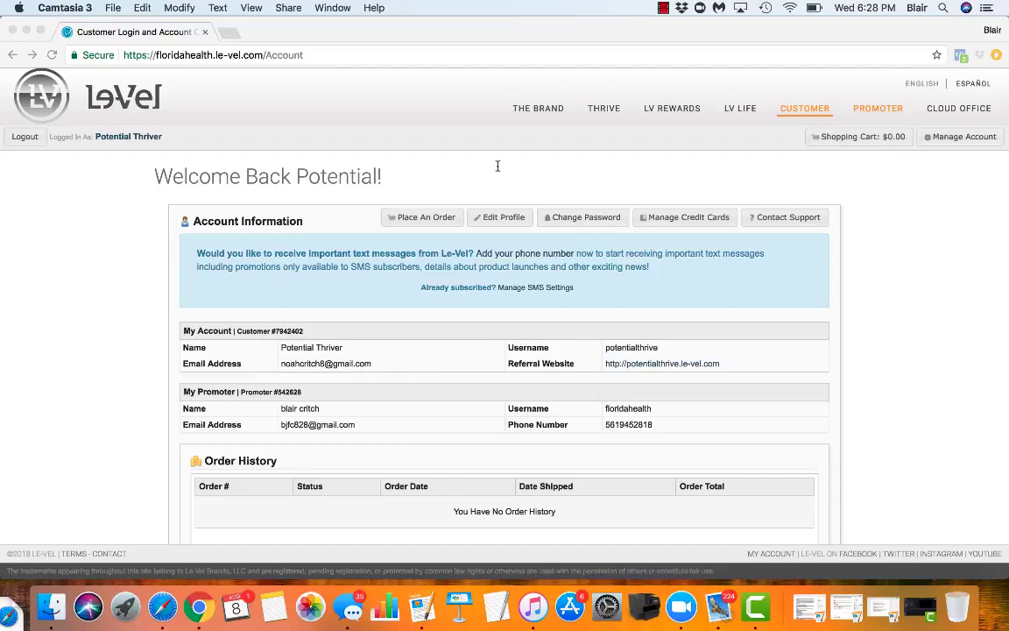
mouse_move(773, 108)
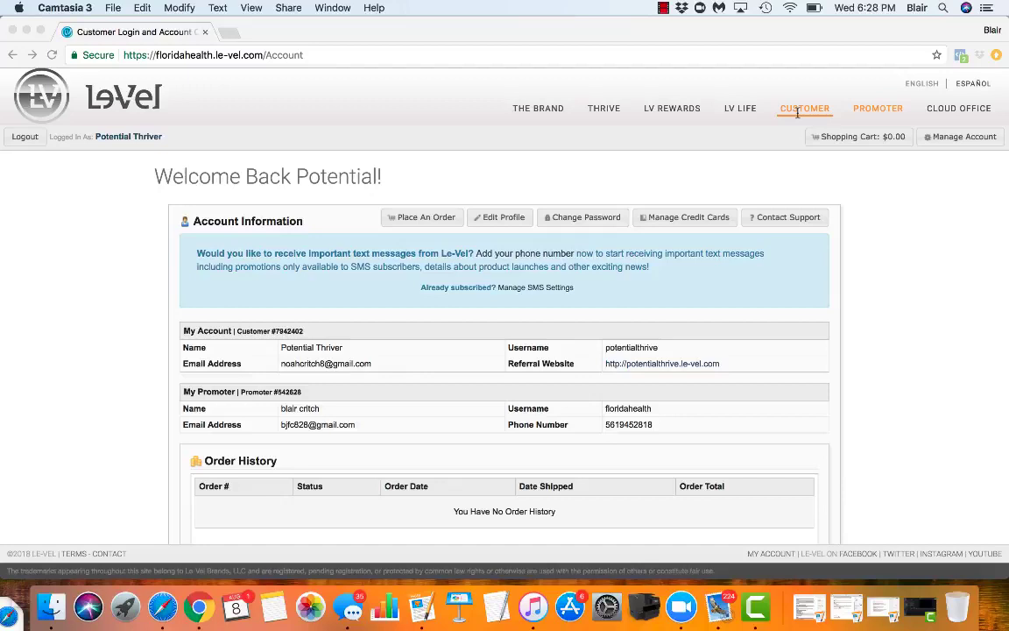
mouse_move(415, 200)
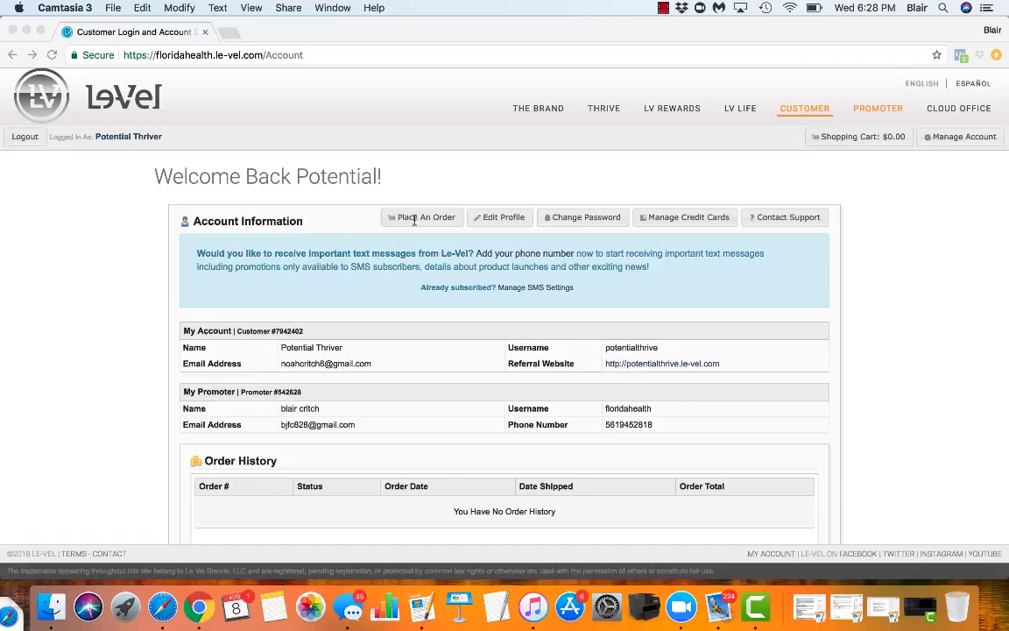
Start a new order and expand 'Additional Product Options' to see THRIVE Nourish on autoship.
left_click(421, 216)
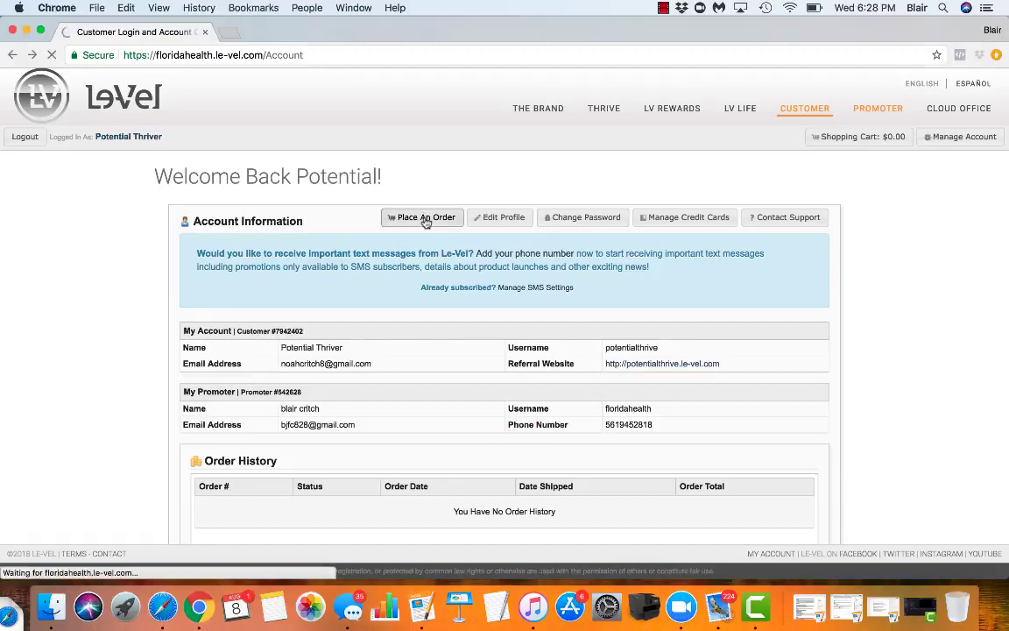
left_click(422, 218)
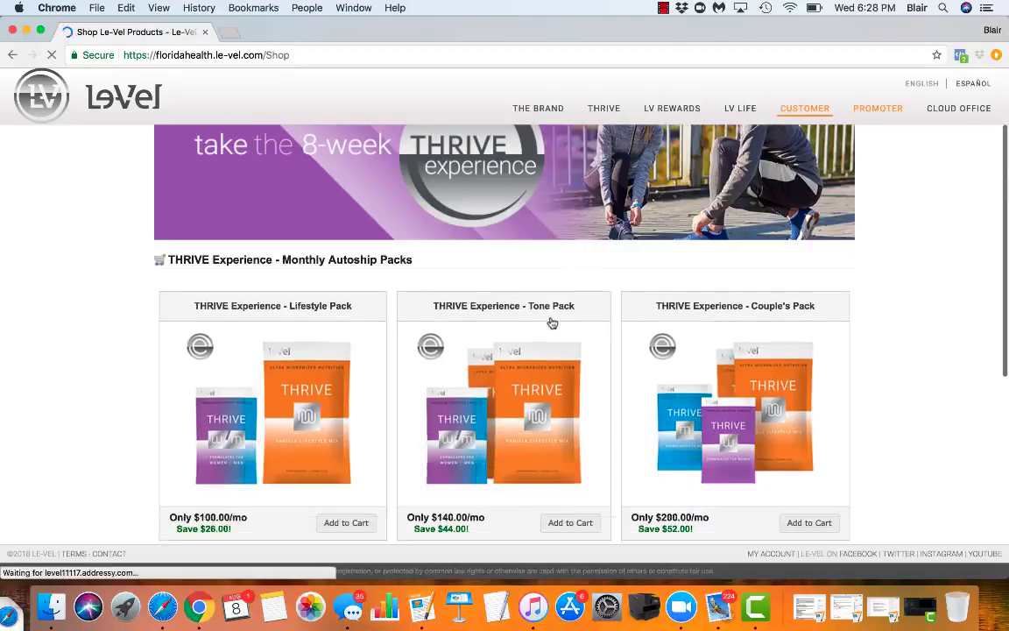
scroll("down", 3)
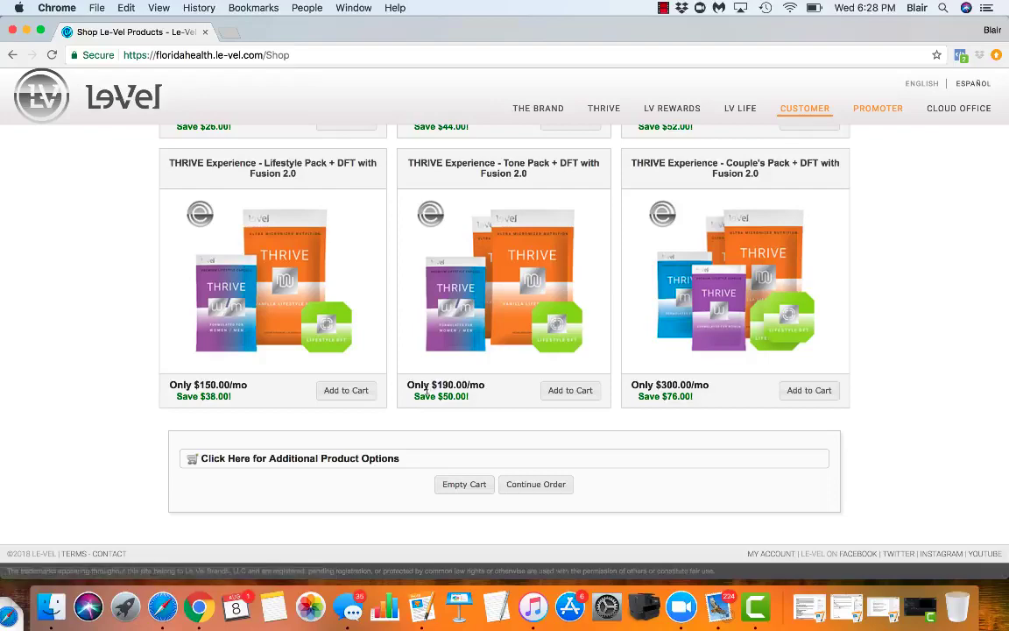
left_click(299, 458)
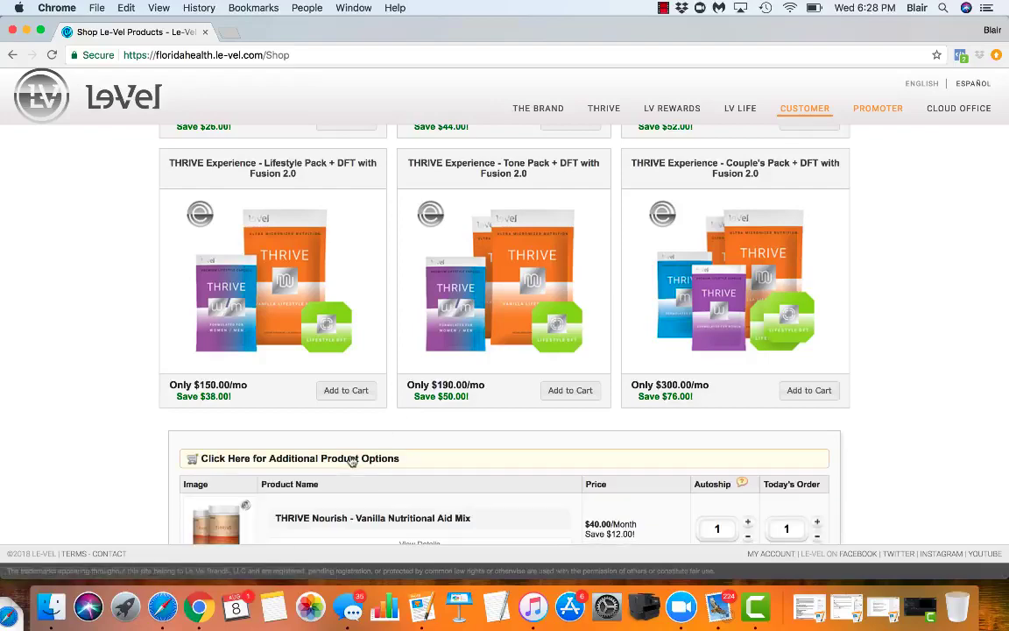
scroll("down", 3)
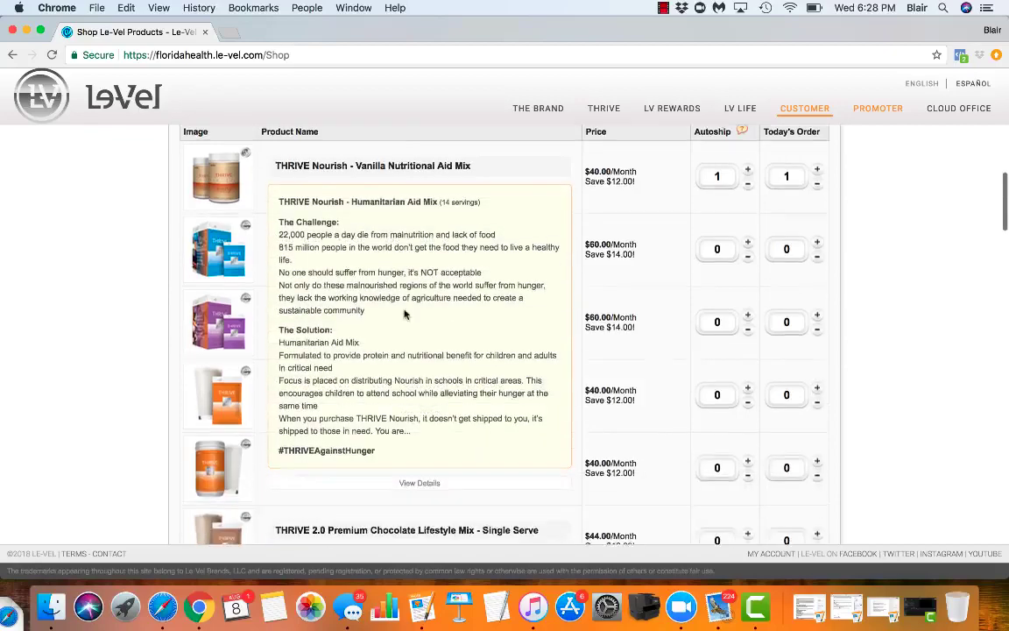
scroll("down", 3)
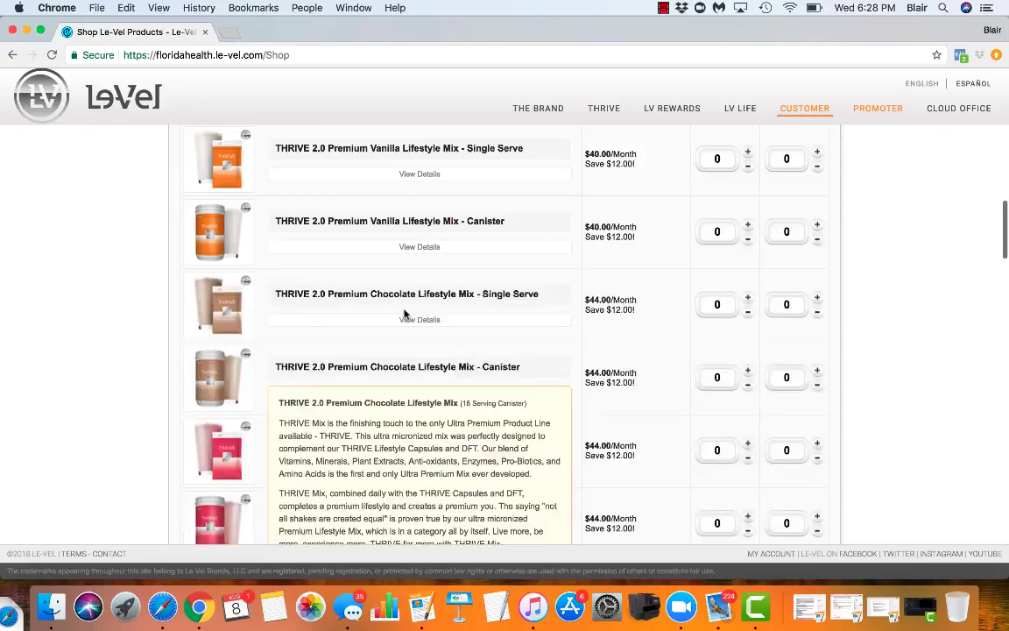
scroll("up", 3)
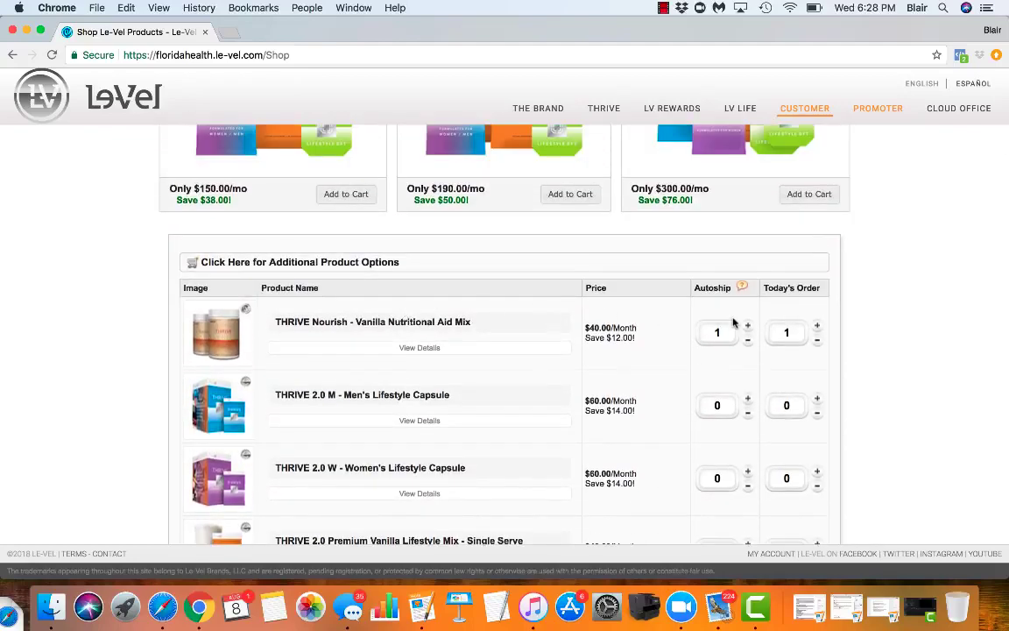
left_click(420, 347)
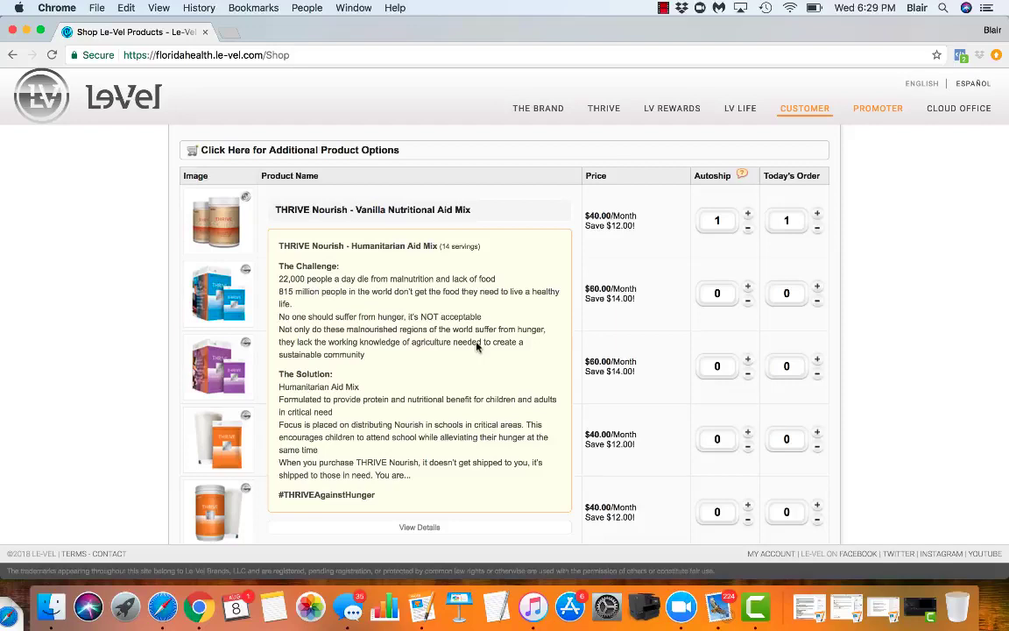
mouse_move(565, 202)
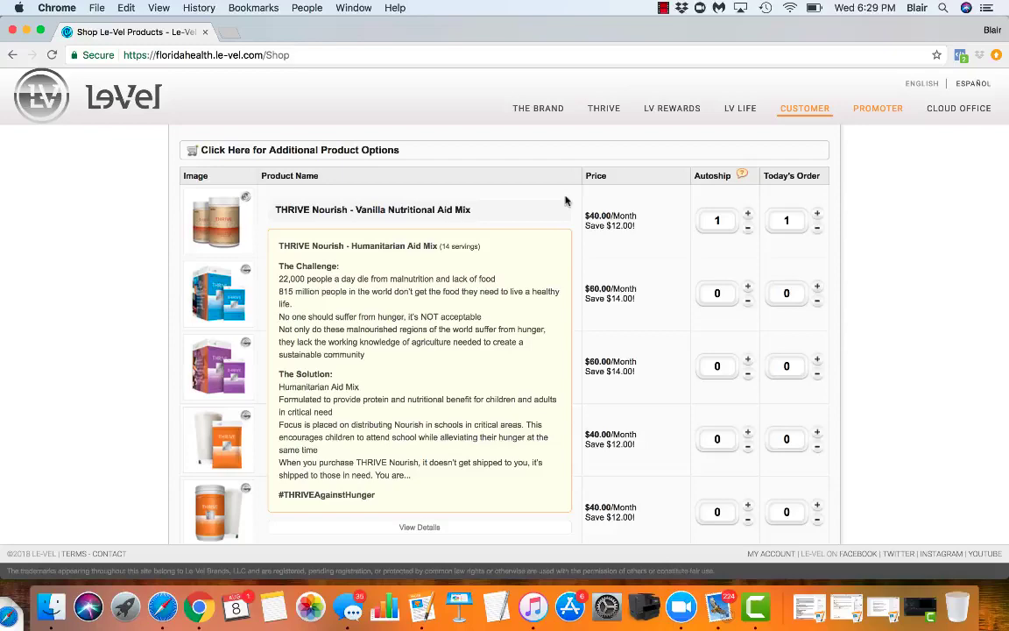
mouse_move(563, 208)
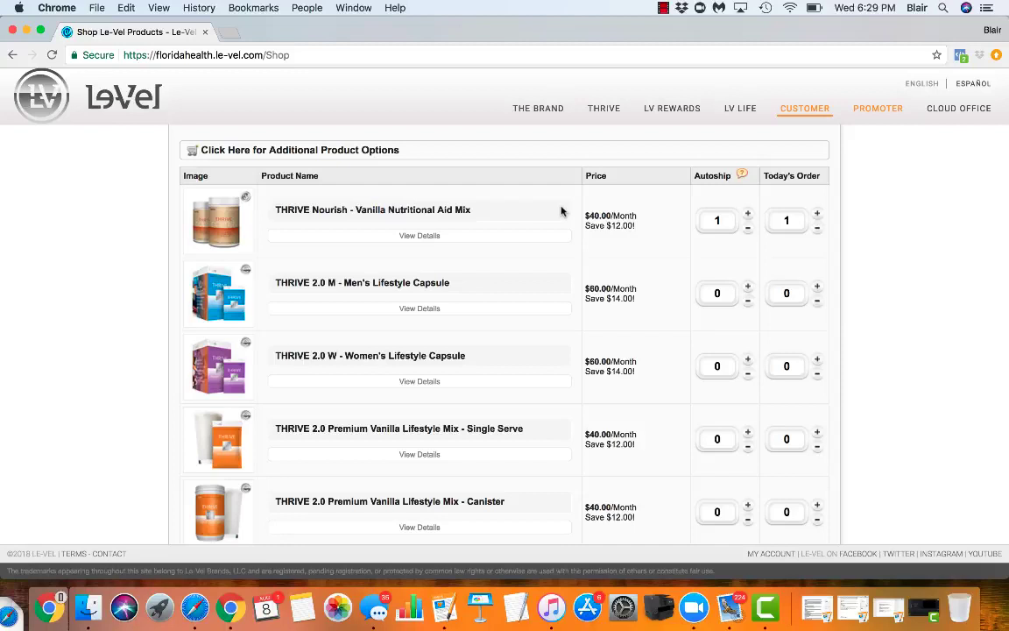
mouse_move(694, 201)
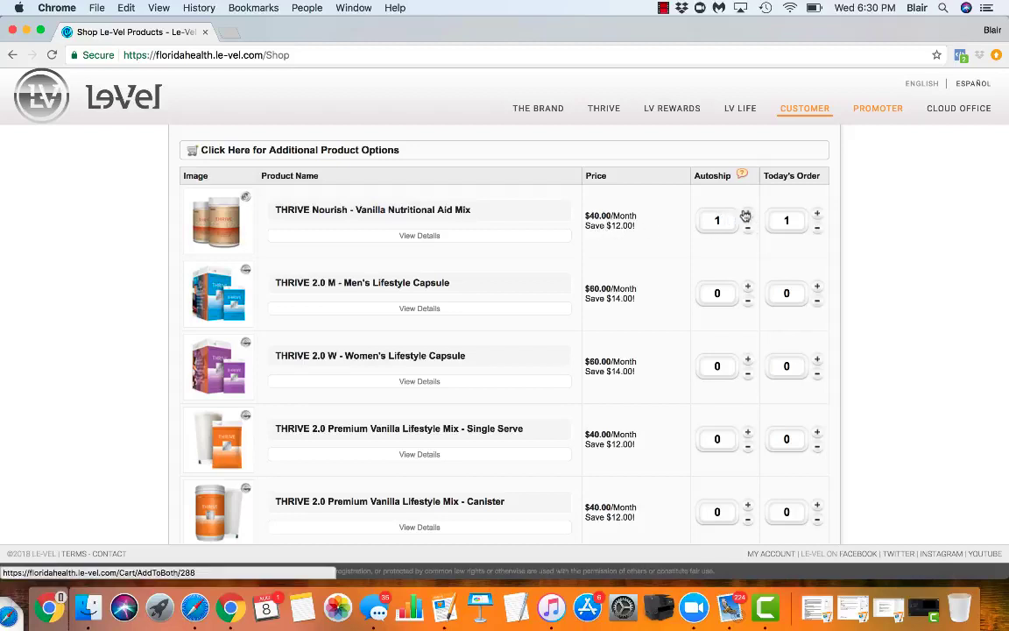
left_click(747, 227)
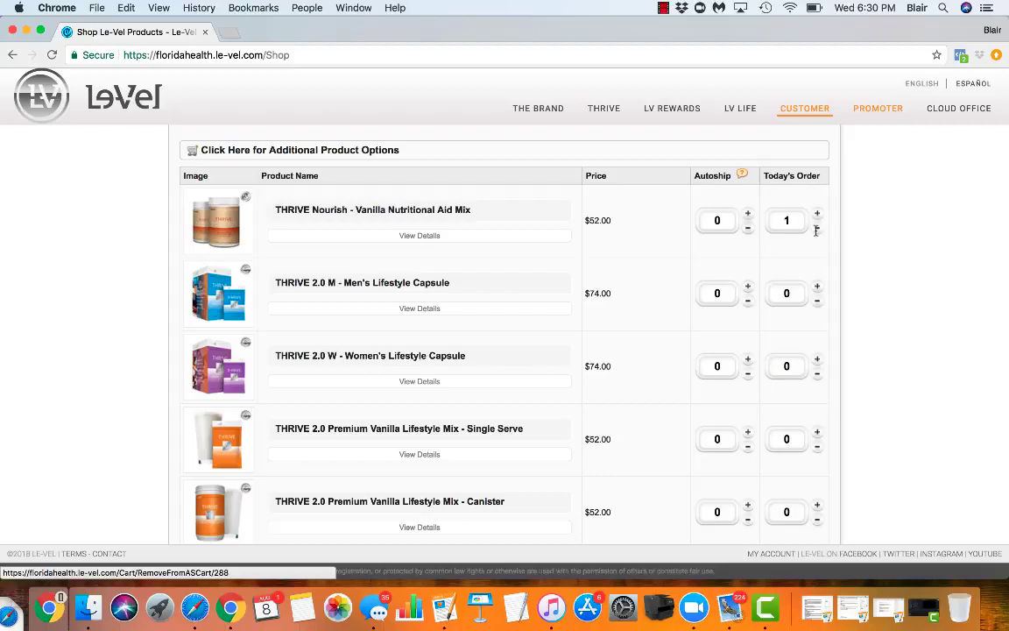
mouse_move(603, 228)
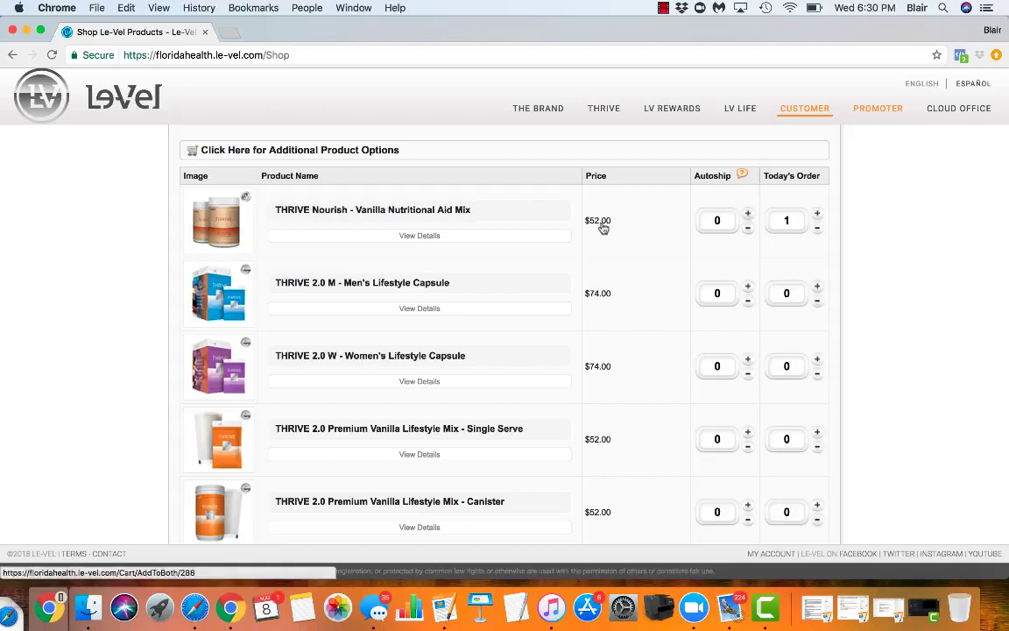
left_click(747, 213)
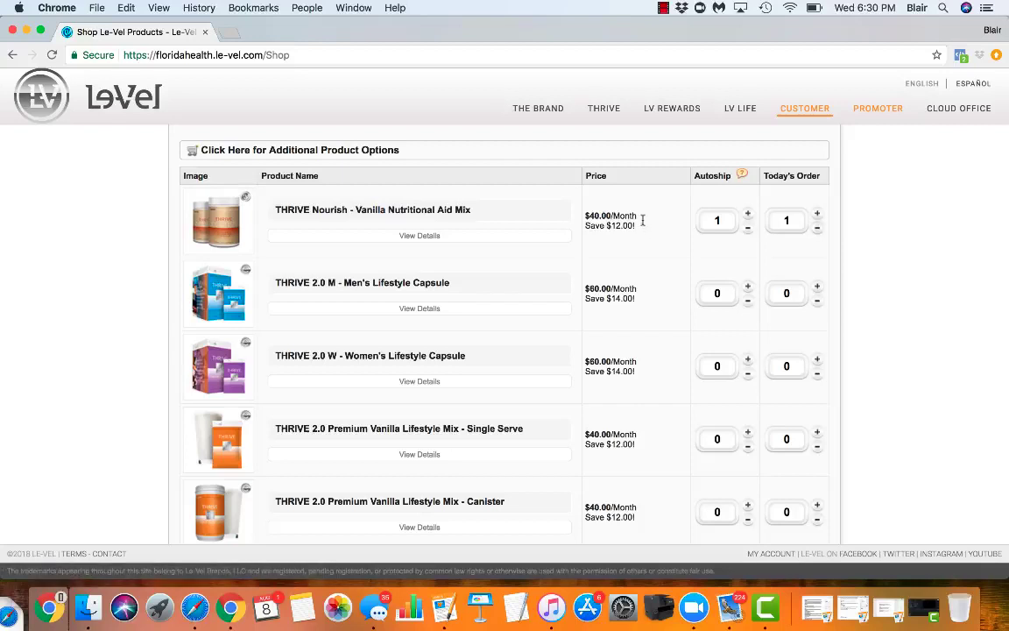
mouse_move(644, 223)
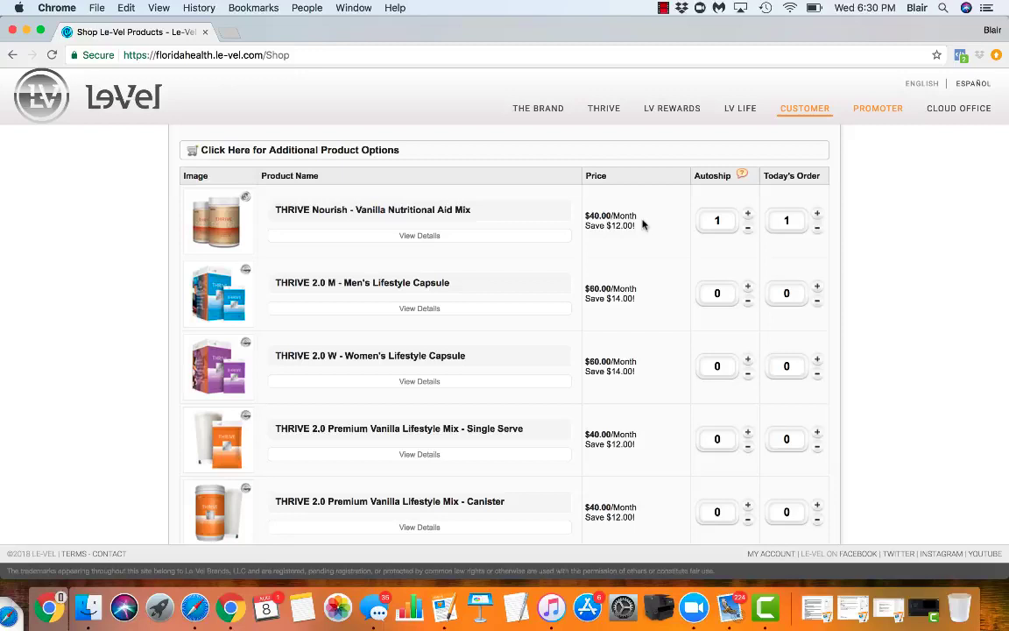
mouse_move(698, 208)
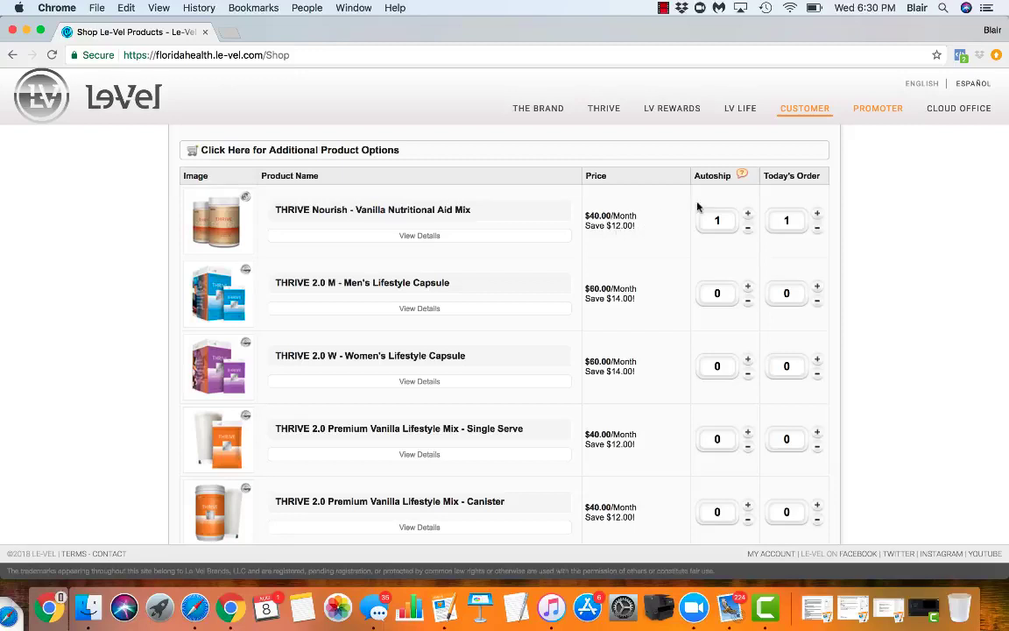
mouse_move(746, 222)
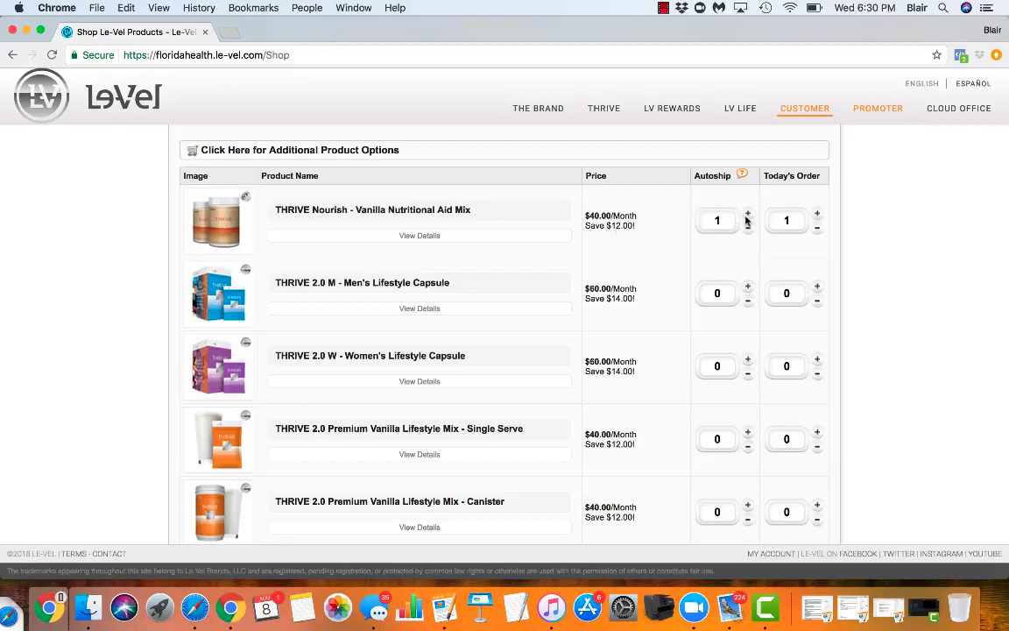
mouse_move(864, 245)
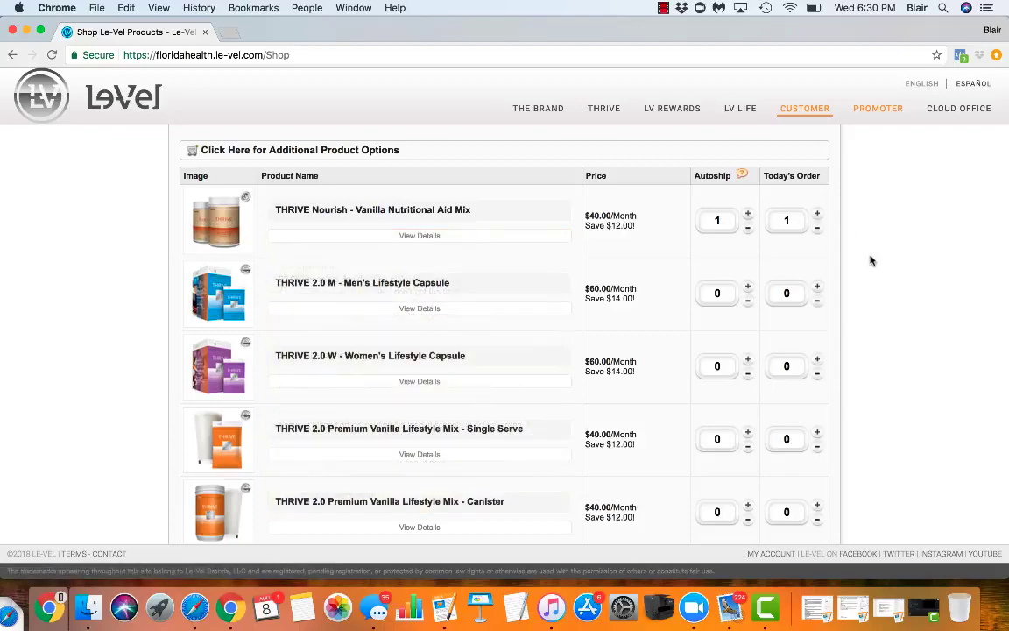
scroll("down", 3)
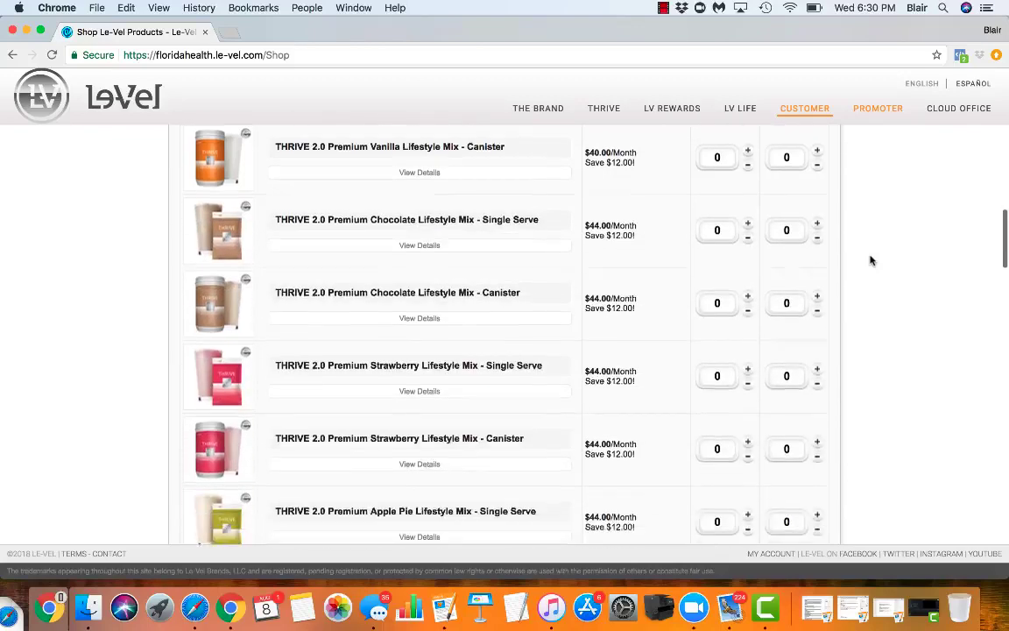
scroll("down", 3)
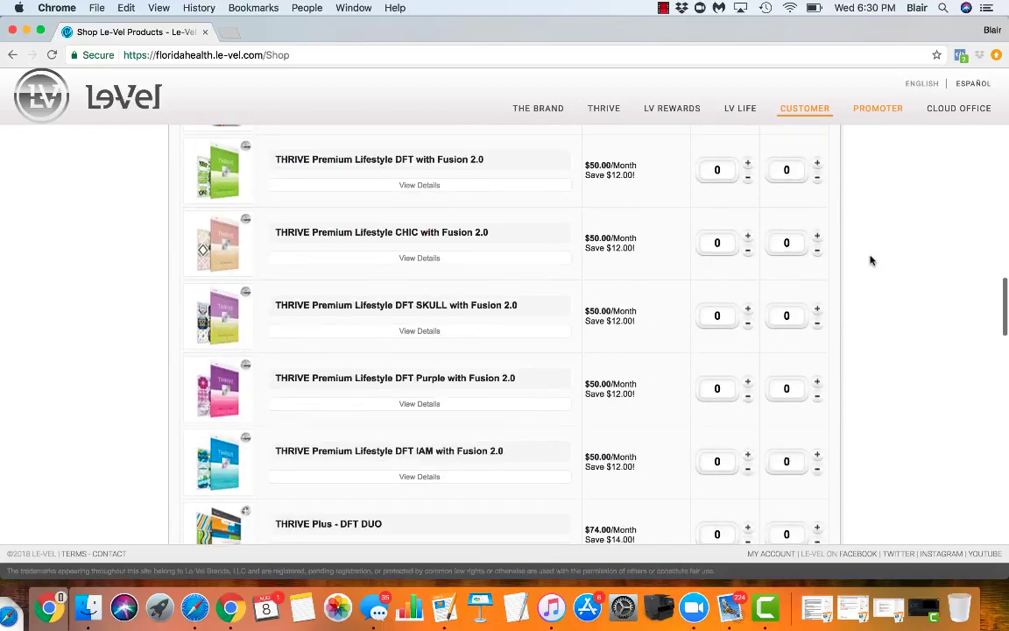
scroll("down", 3)
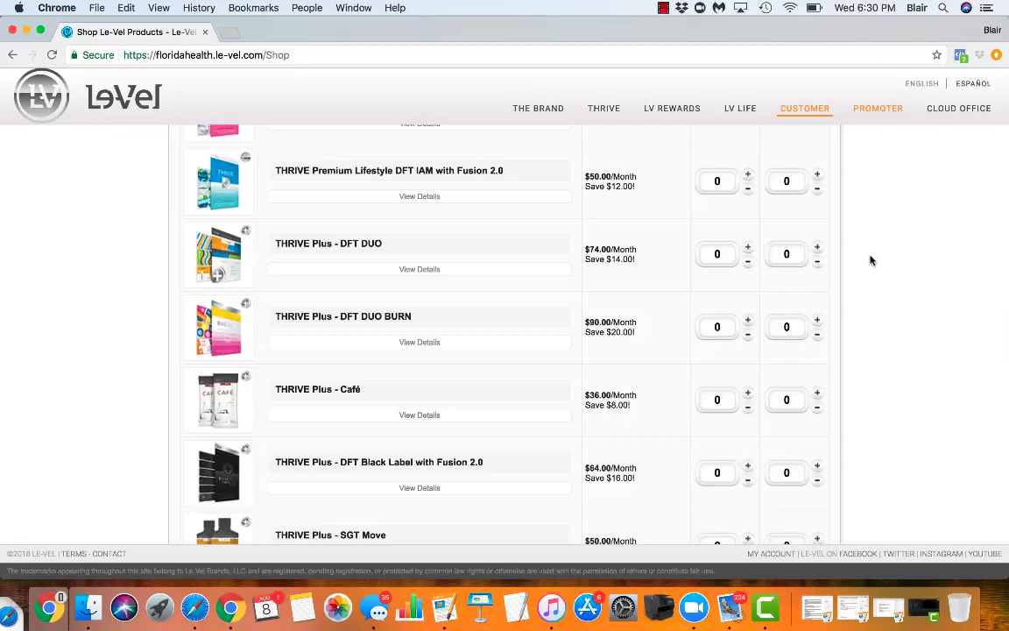
scroll("up", 3)
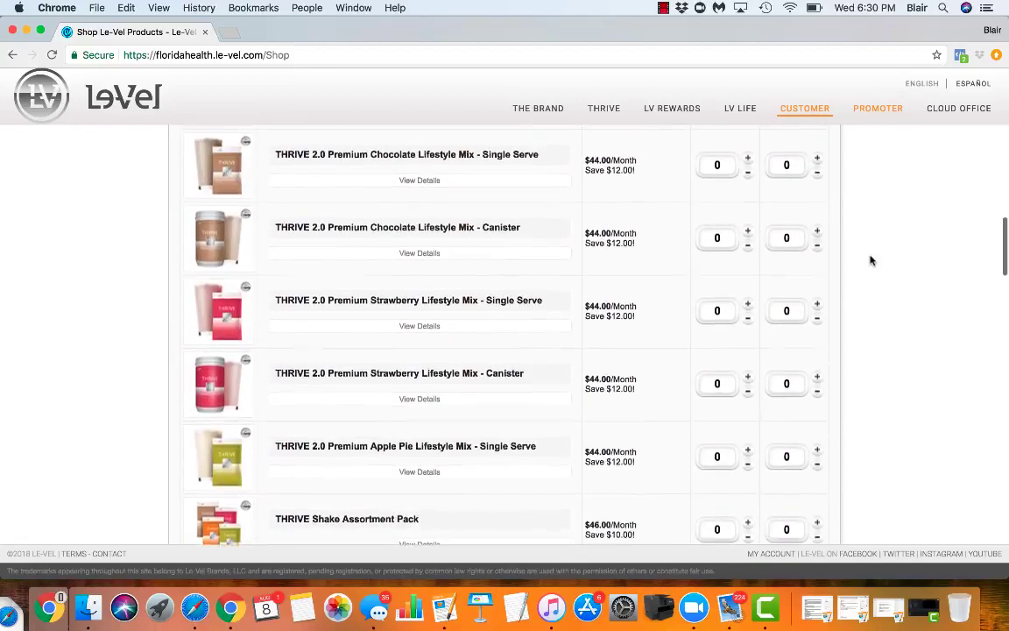
scroll("up", 3)
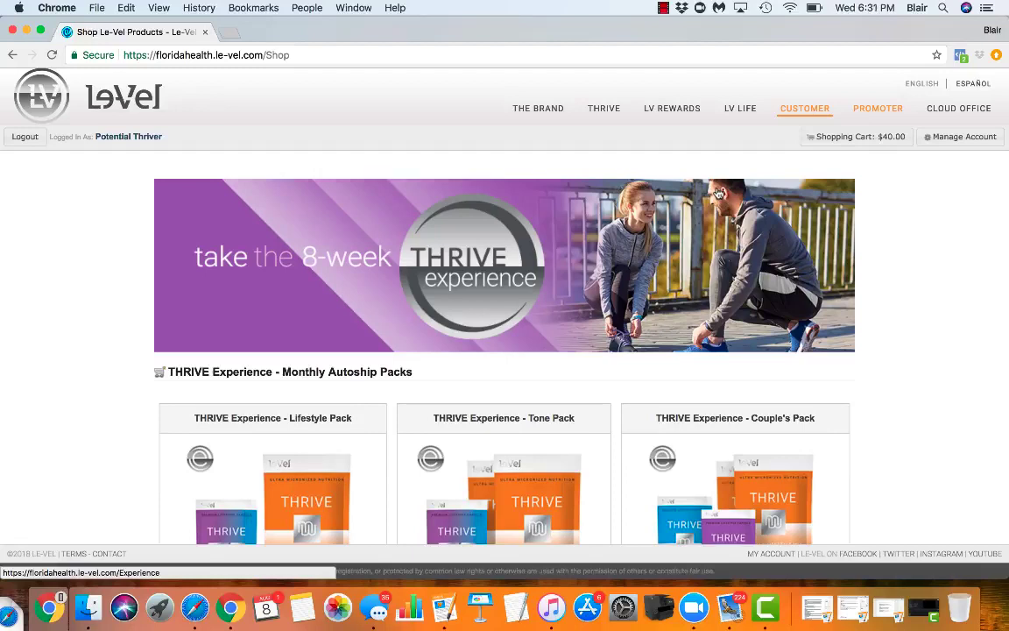
mouse_move(548, 509)
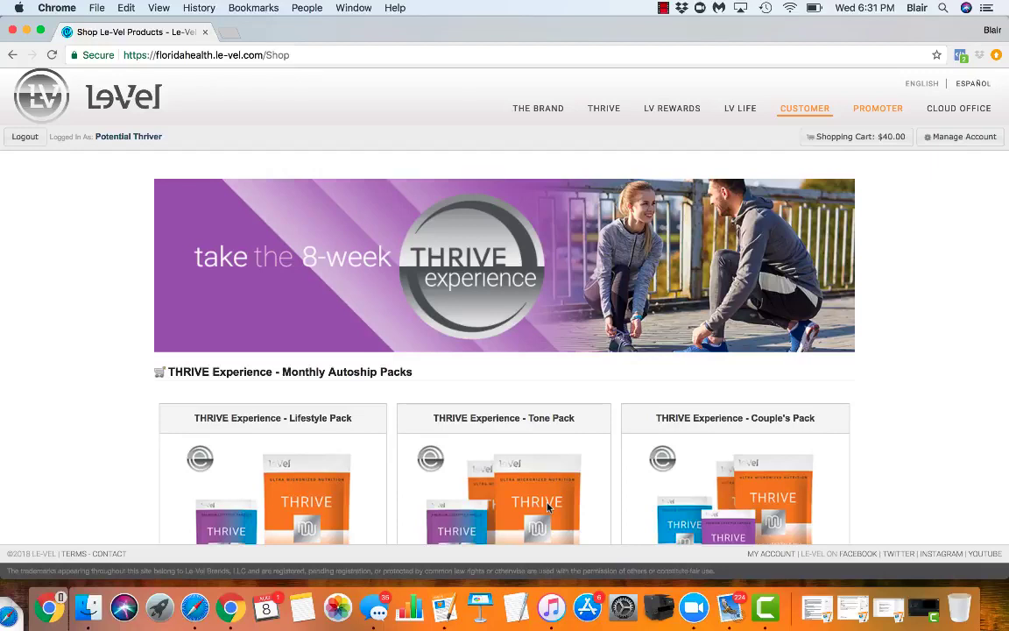
mouse_move(656, 9)
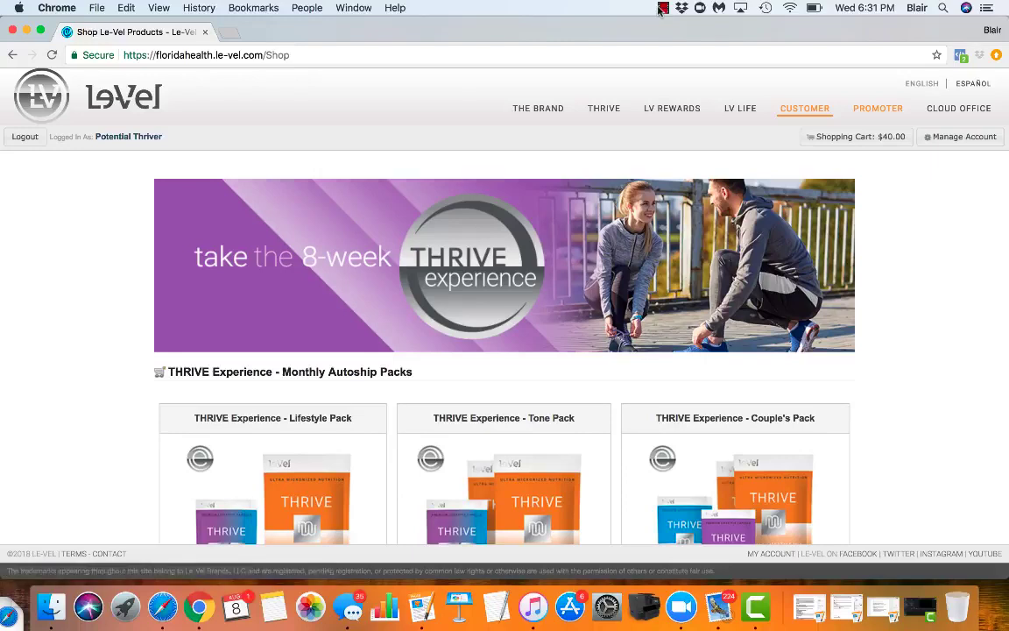
left_click(664, 7)
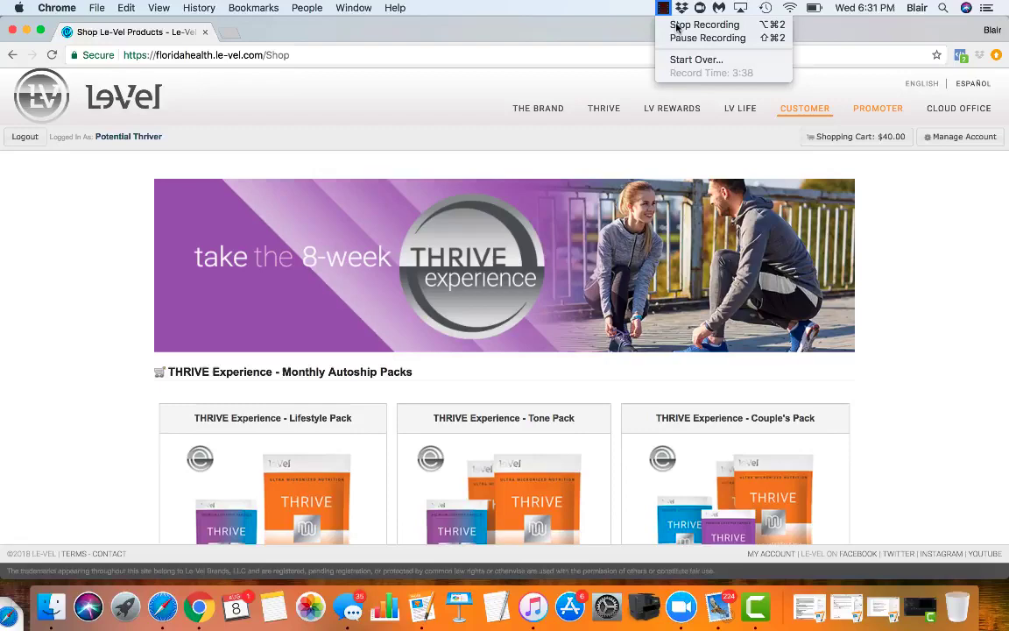